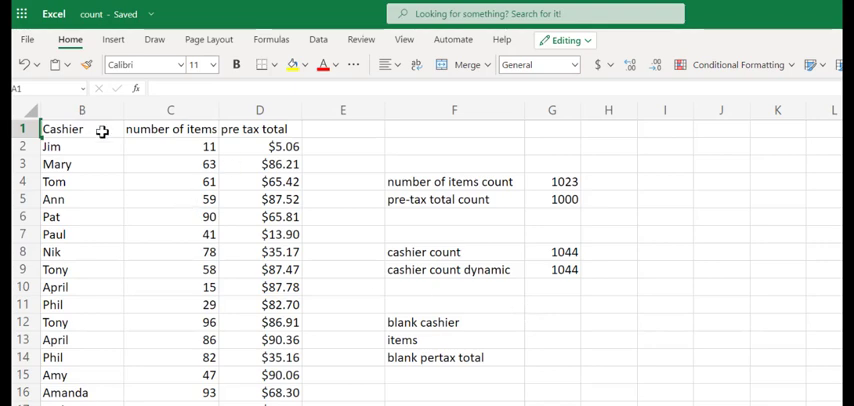
mouse_move(376, 240)
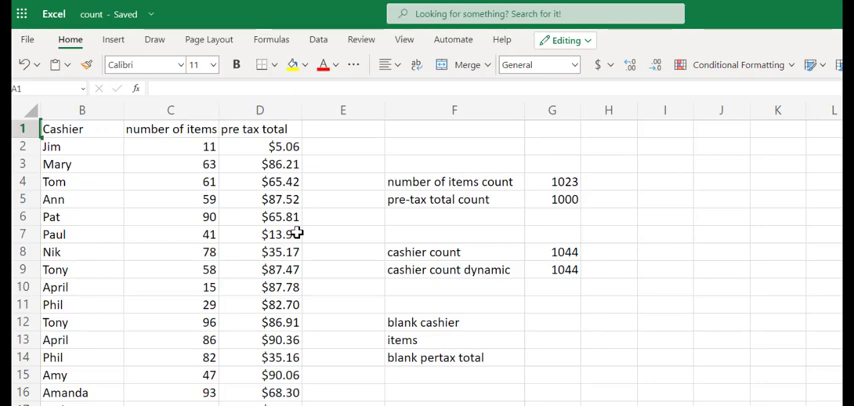
mouse_move(456, 288)
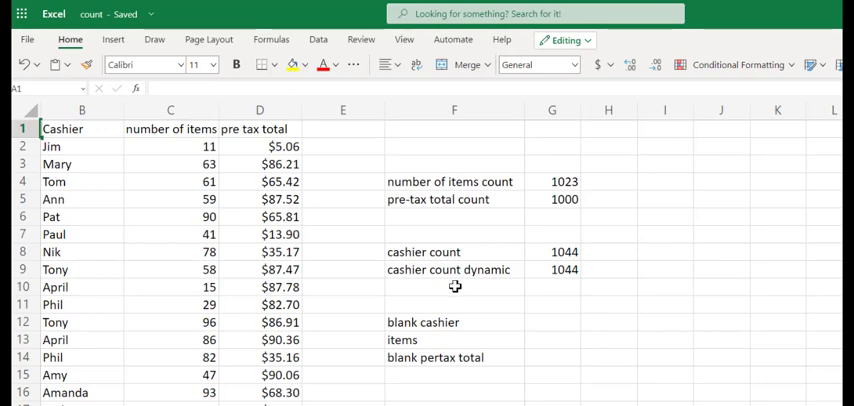
mouse_move(376, 300)
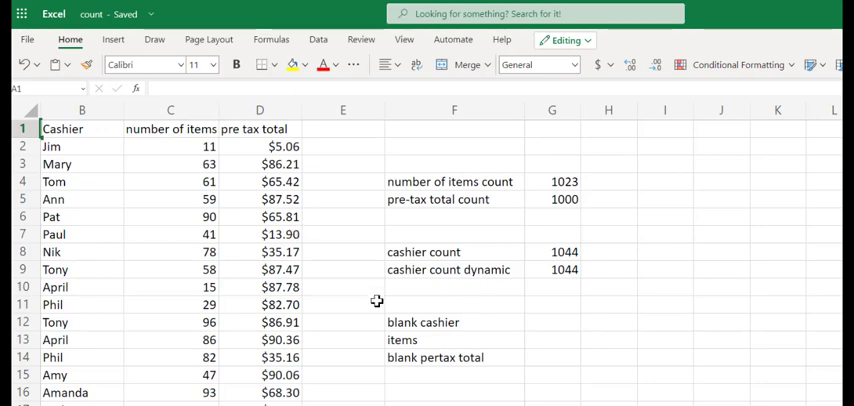
mouse_move(158, 216)
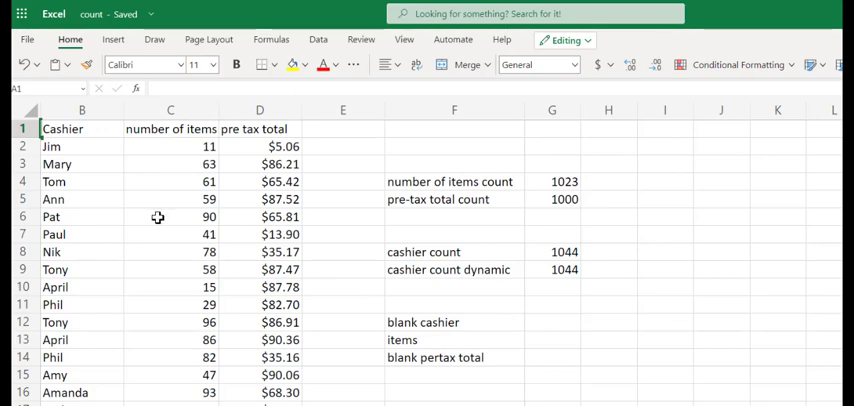
mouse_move(180, 248)
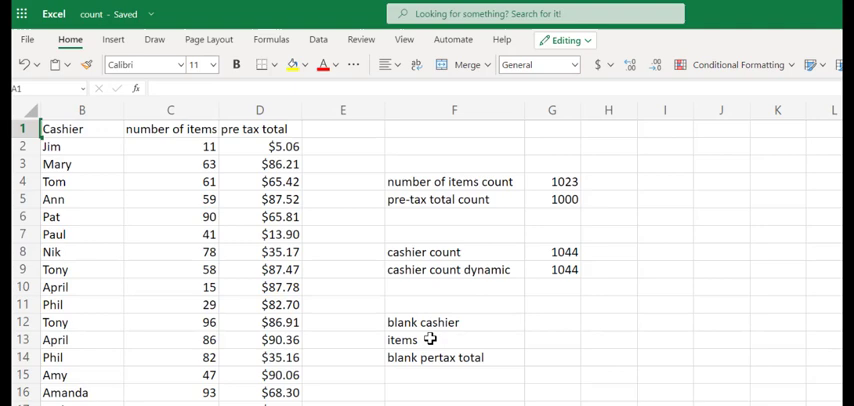
mouse_move(84, 152)
type("=countblank")
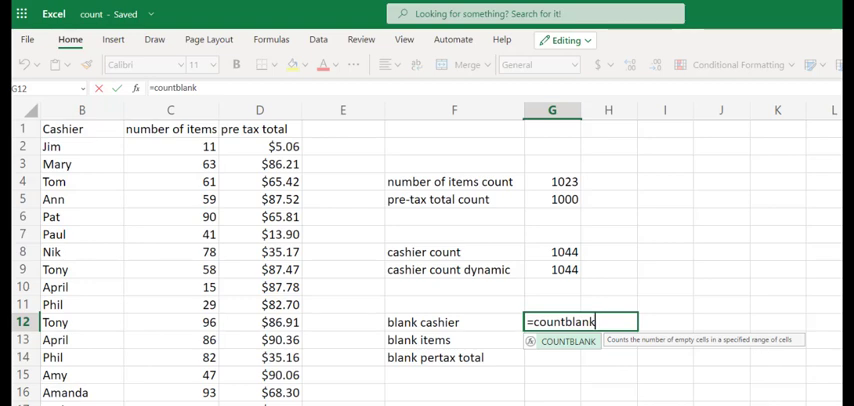
Enter a COUNTBLANK over the Cashier column in G12, returning 5 blank cashiers.
type("(")
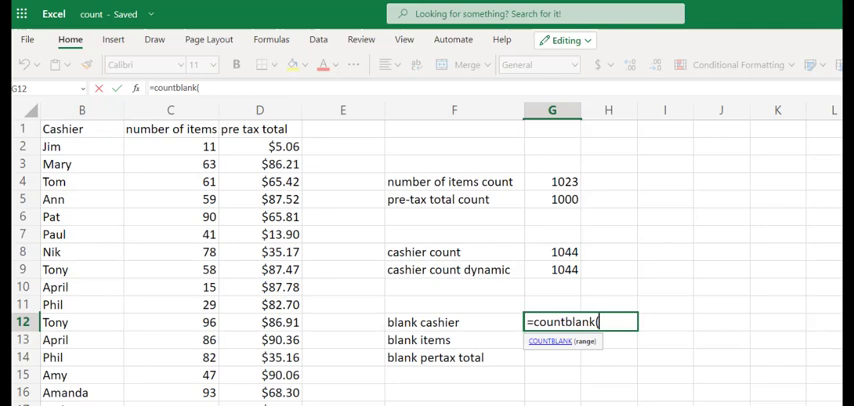
left_click(82, 146)
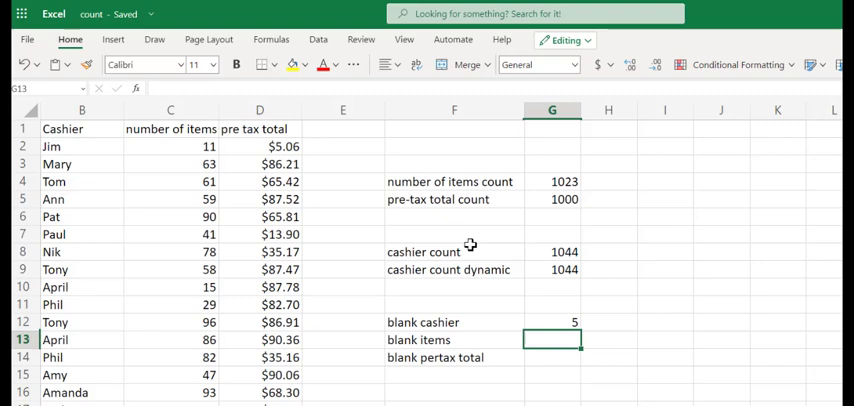
mouse_move(508, 272)
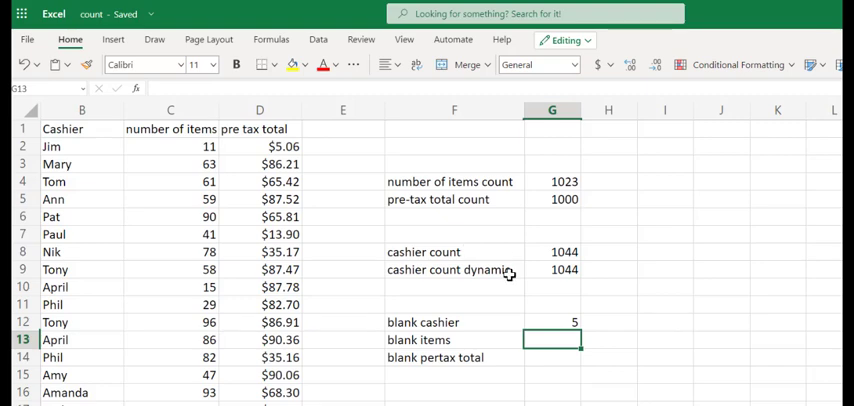
mouse_move(136, 204)
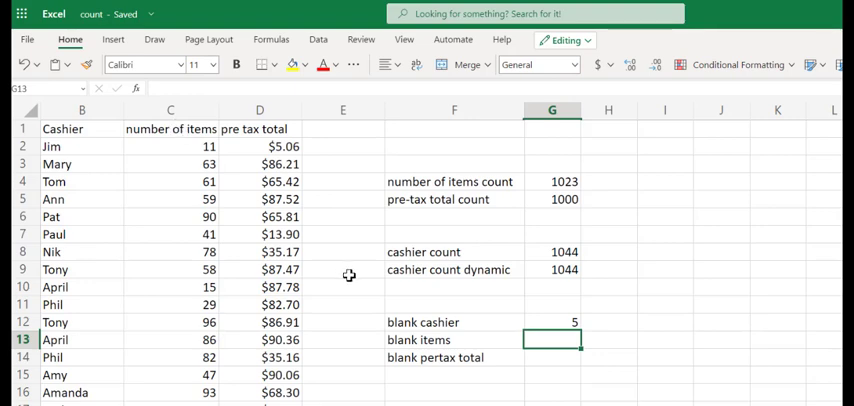
Enter a COUNTBLANK over the number-of-items column in G13, returning 25 blank items.
type("=")
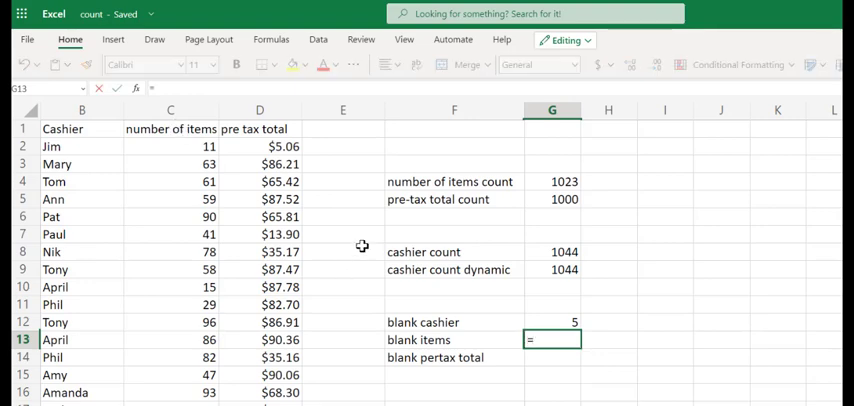
type("=countblank")
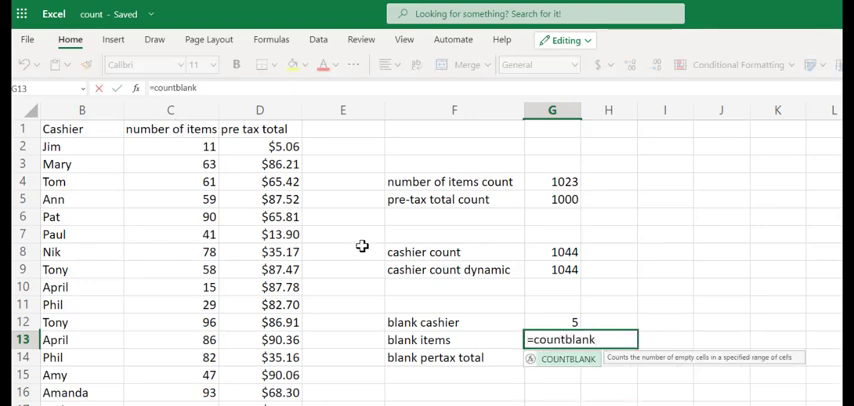
left_click(170, 146)
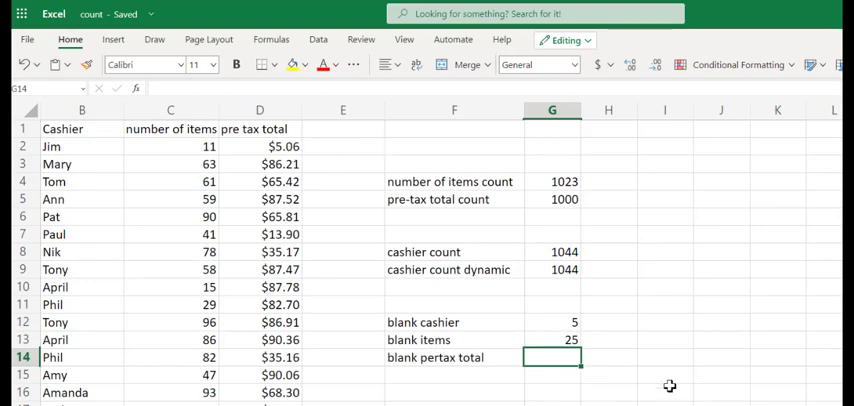
Enter =COUNTBLANK(D2:D1050) in G14, returning 49 blank pre-tax totals.
type("=count")
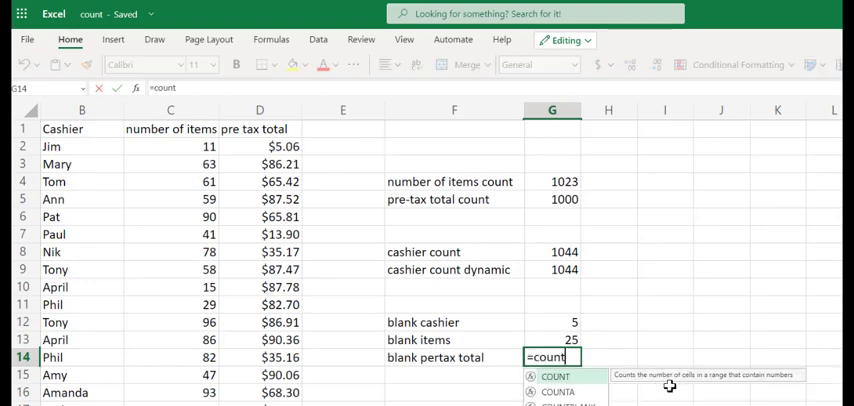
type("blank(D2")
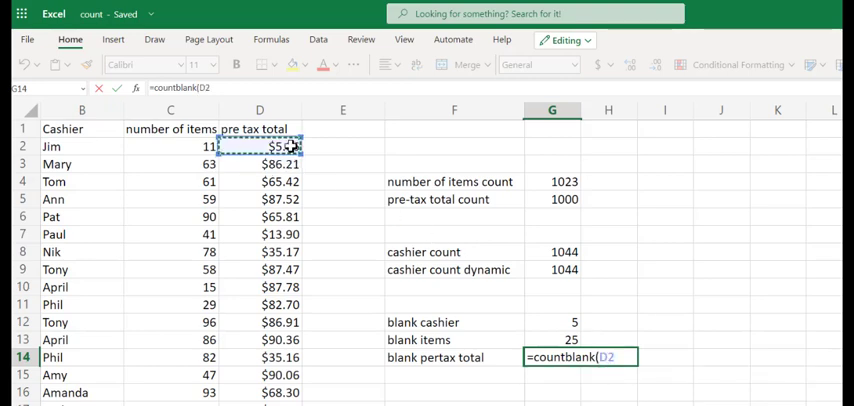
type(":d1")
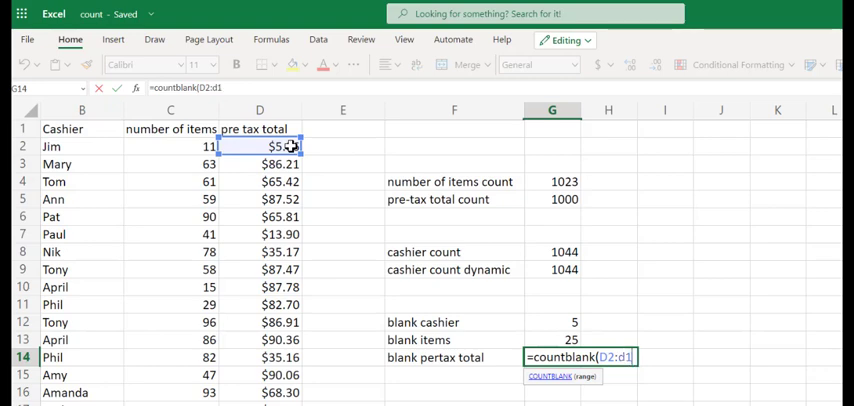
type("050")
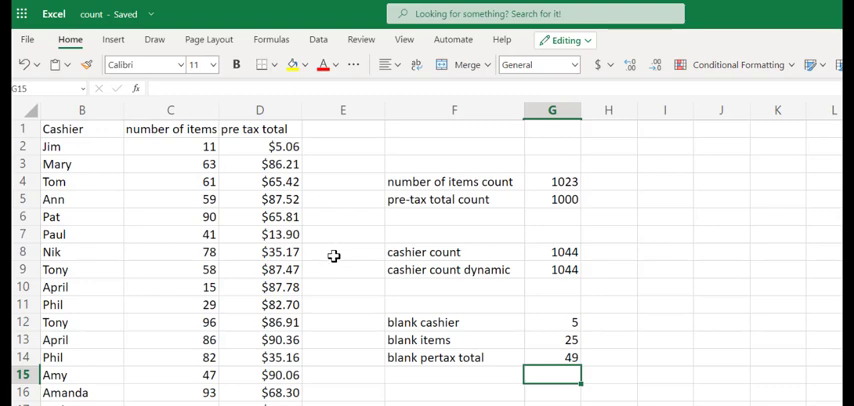
mouse_move(496, 380)
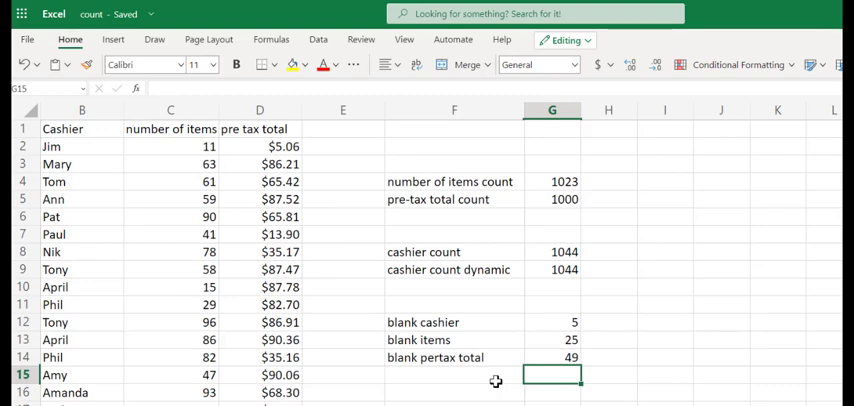
type("=countblank")
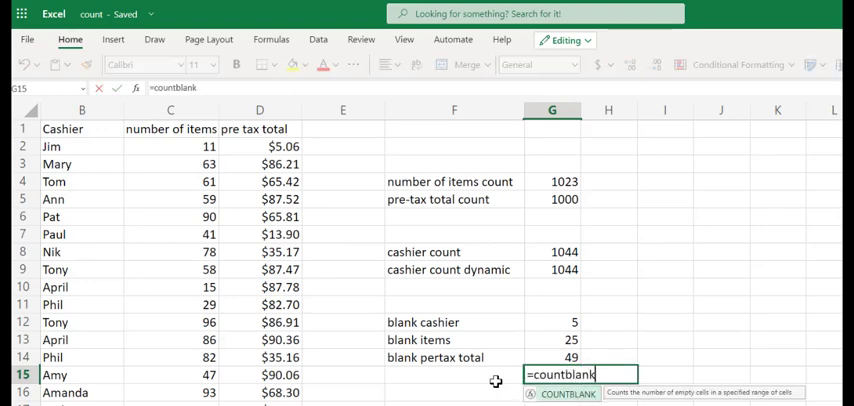
type("(")
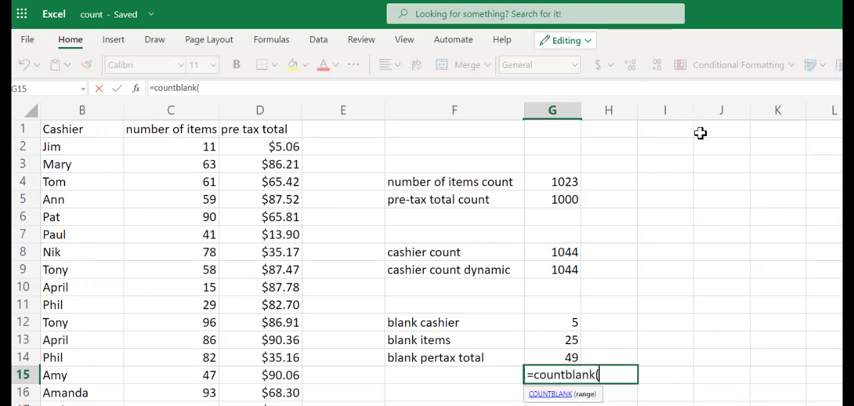
left_click(720, 108)
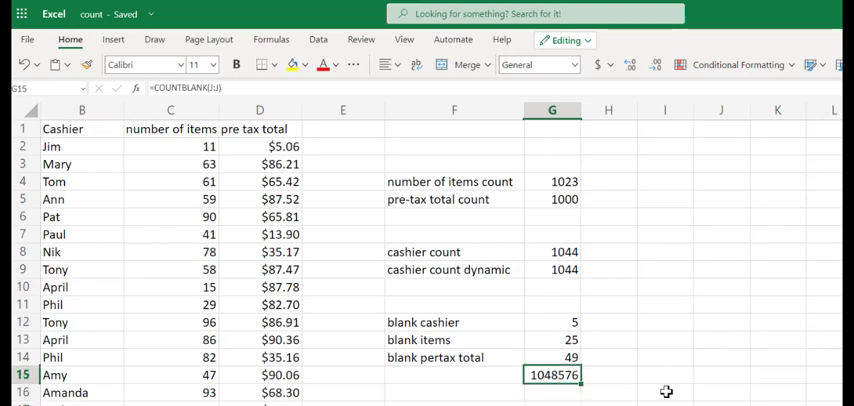
key("Delete")
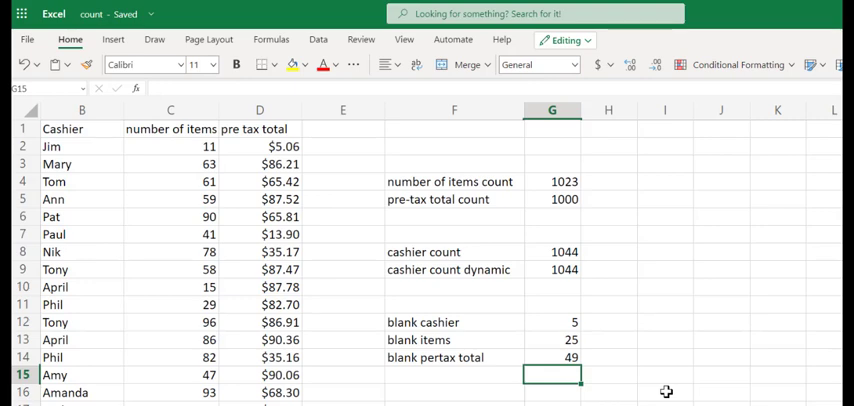
mouse_move(648, 368)
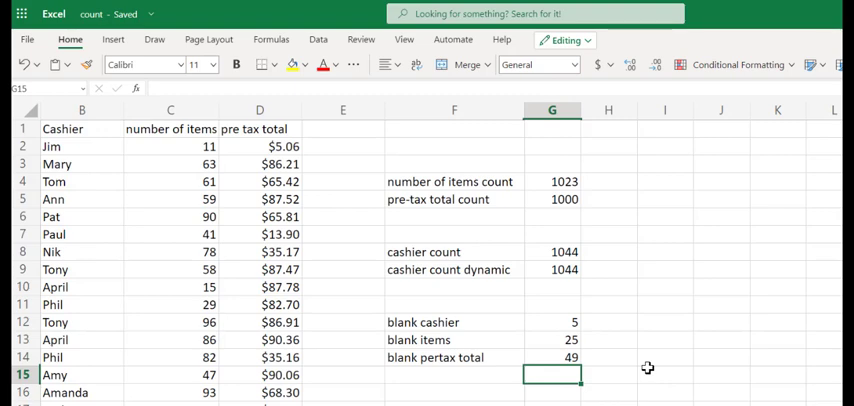
scroll("down", 3)
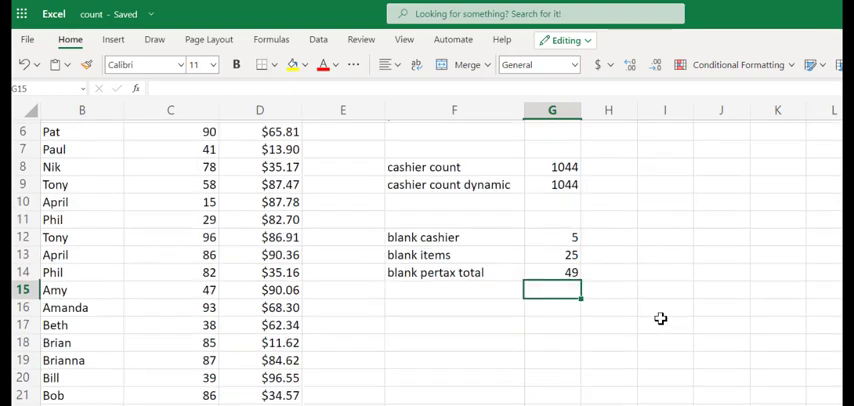